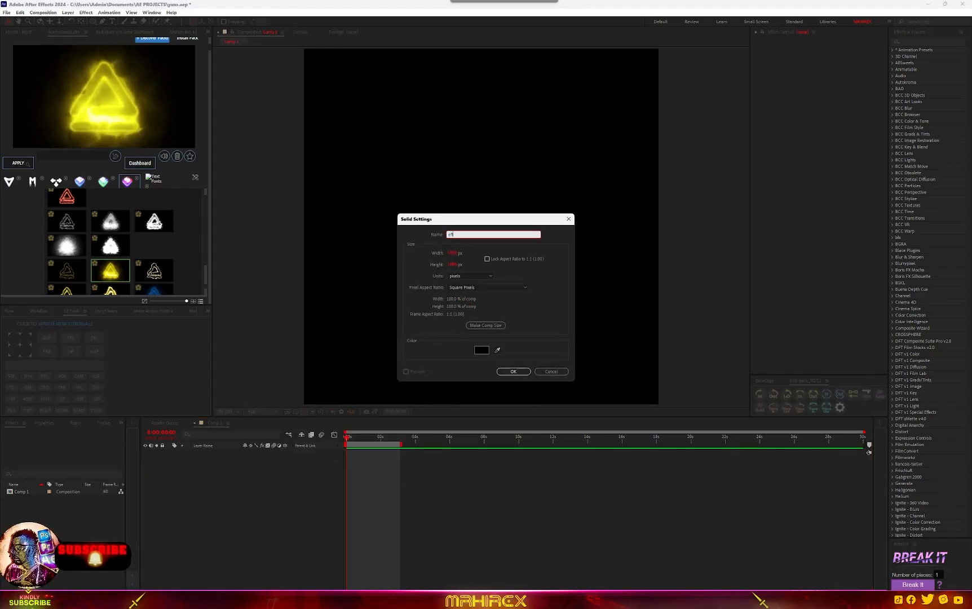
# Create a new solid with Element and set the OUTRO text as Custom Path Layer 1.
pyautogui.click(512, 371)
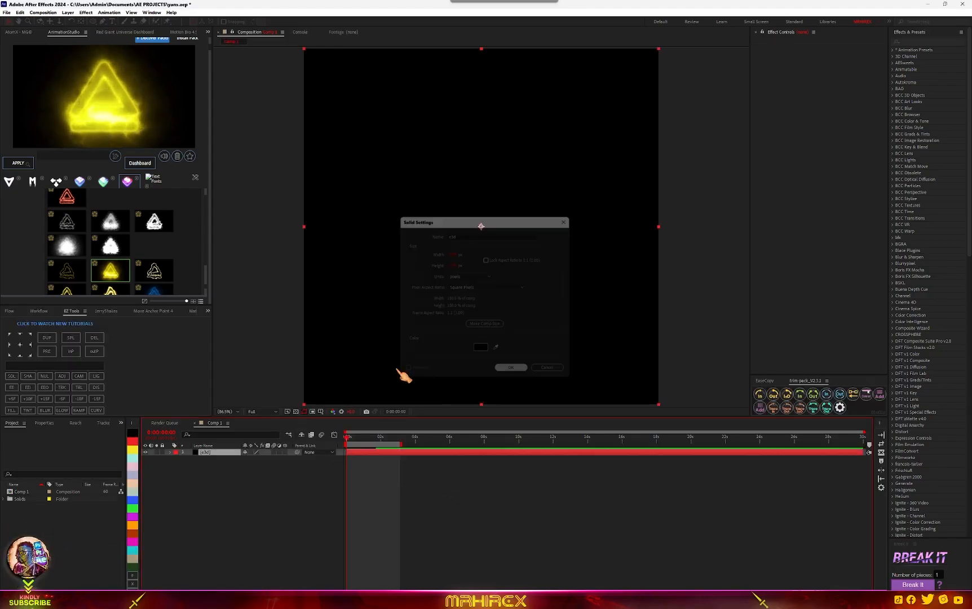
pyautogui.click(510, 368)
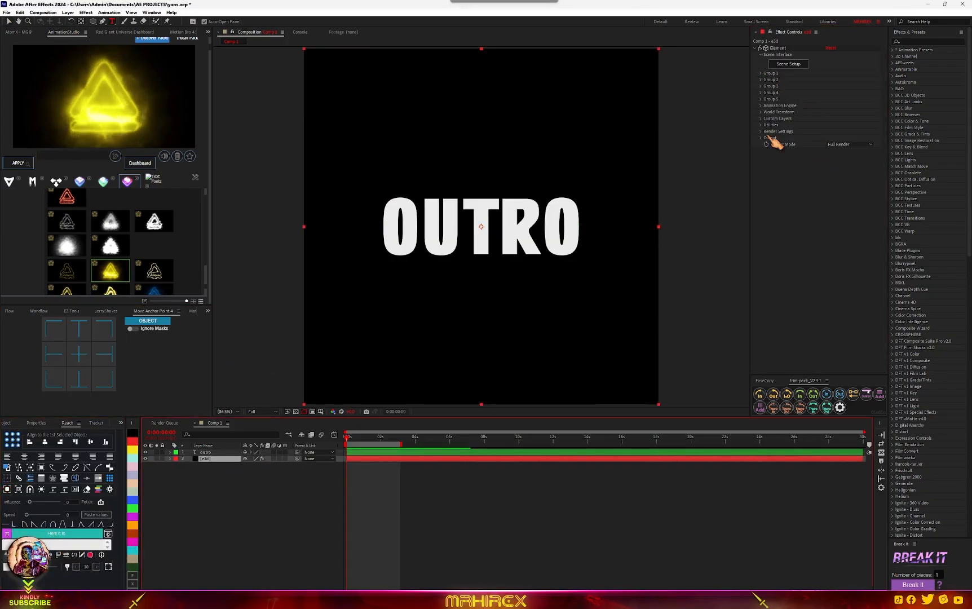
pyautogui.click(761, 118)
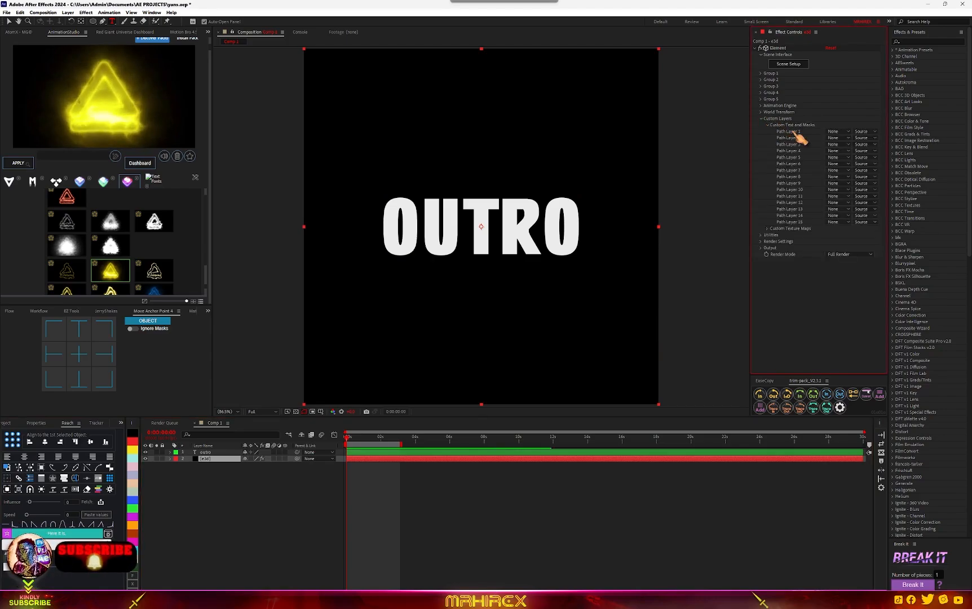
pyautogui.click(836, 131)
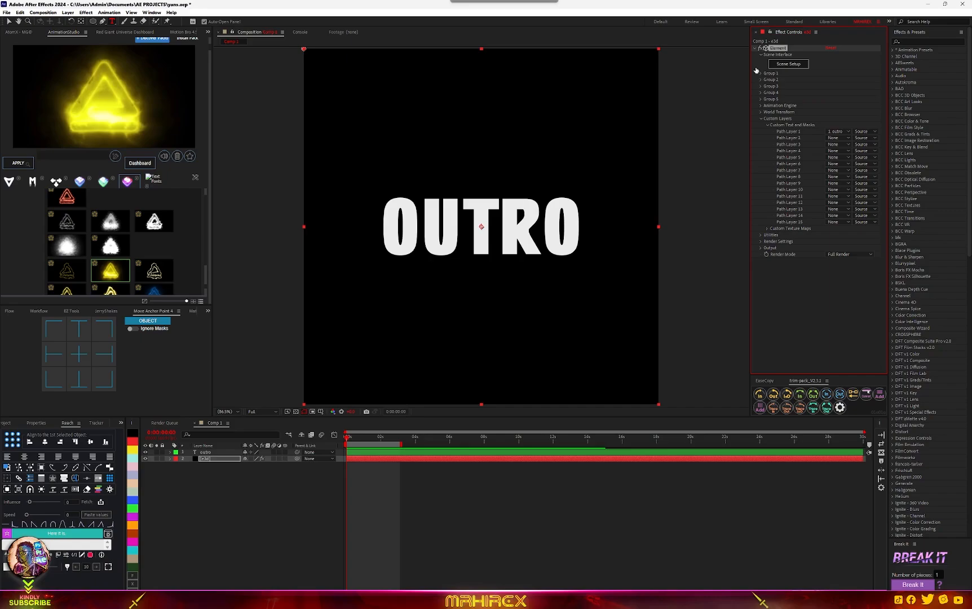
# In Scene Setup, expand the extruded OUTRO bevels and the Pro_Shaders preset materials.
pyautogui.click(787, 64)
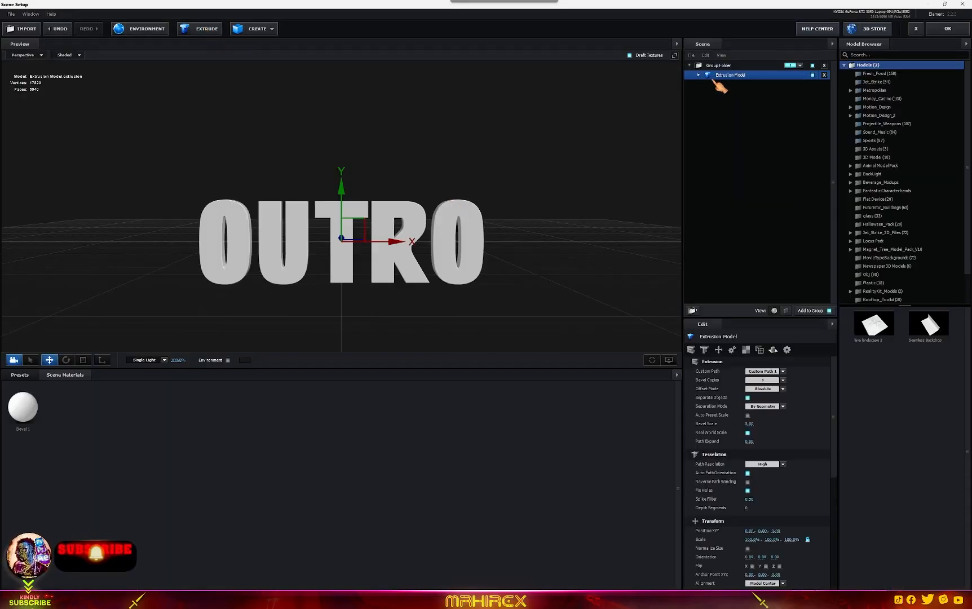
pyautogui.click(698, 74)
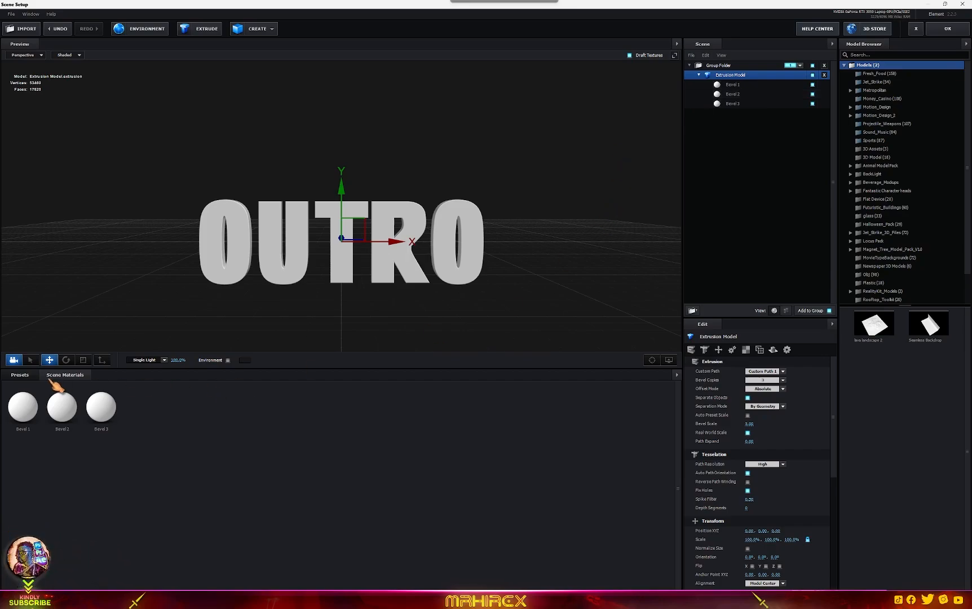
pyautogui.click(64, 375)
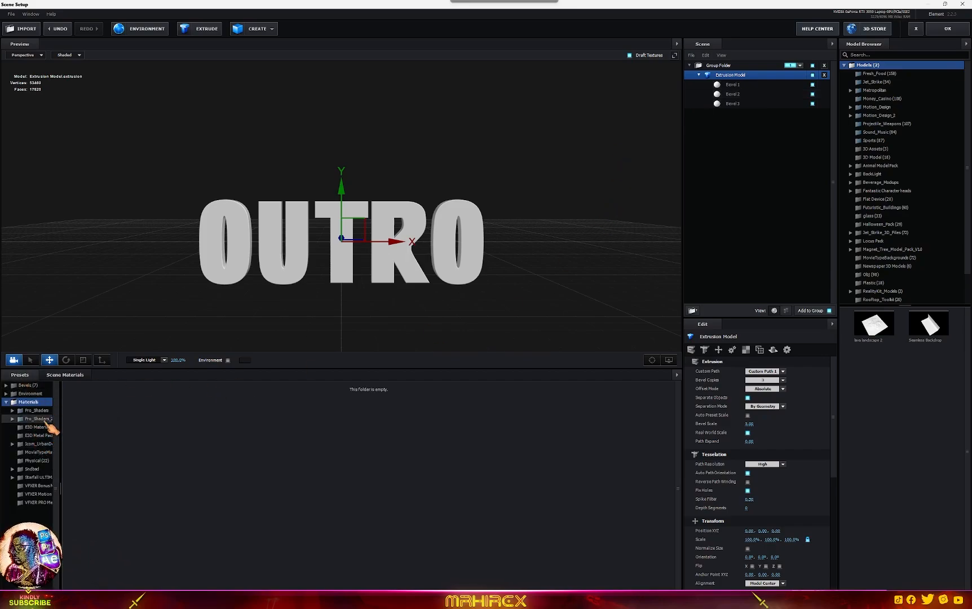
pyautogui.click(14, 418)
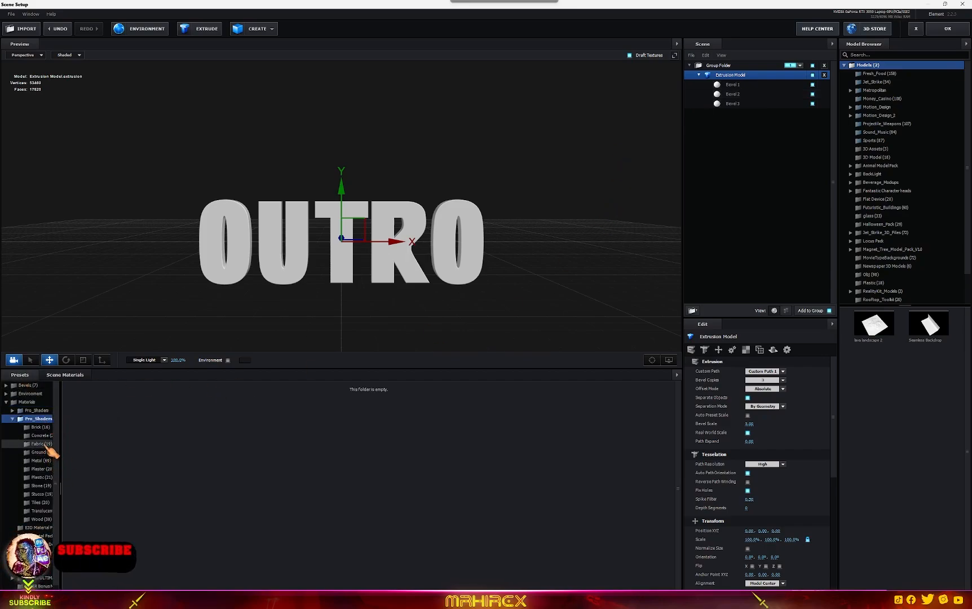
# Apply clean_metal_black_tiles, clean_metal_brass and metal_copper_dirty from the Metal shaders to the bevels.
pyautogui.click(37, 460)
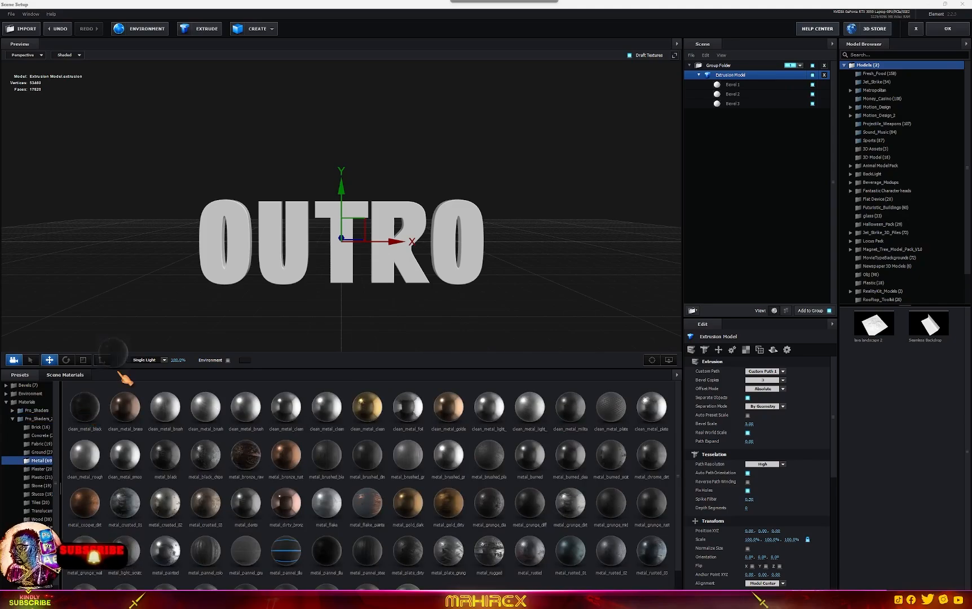
pyautogui.doubleClick(124, 408)
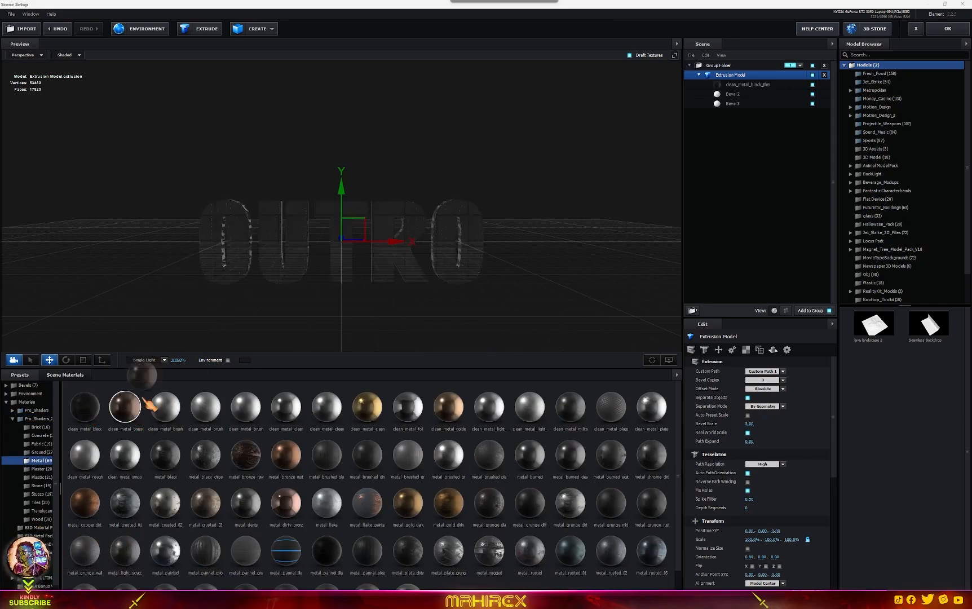
pyautogui.click(246, 457)
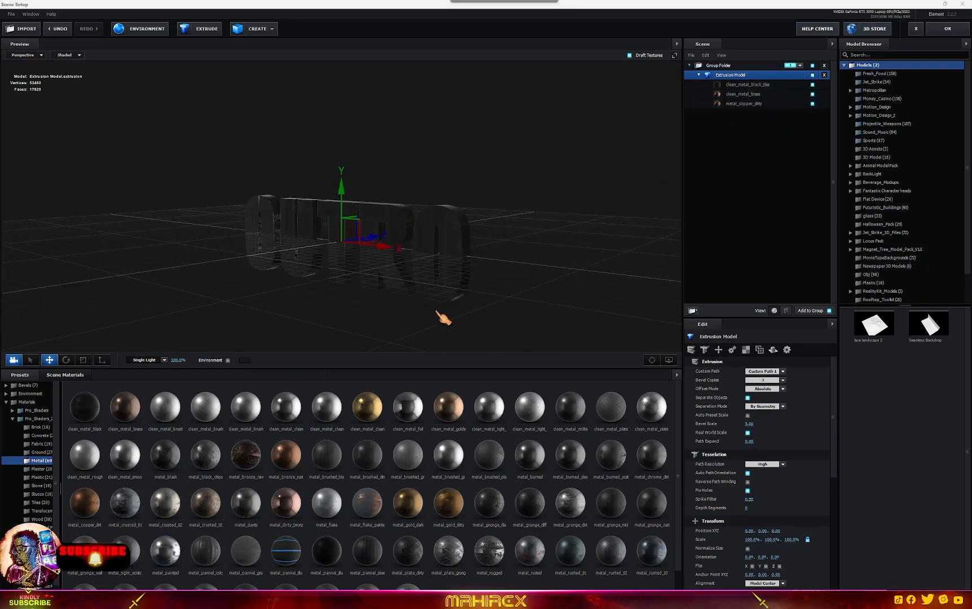
pyautogui.click(747, 84)
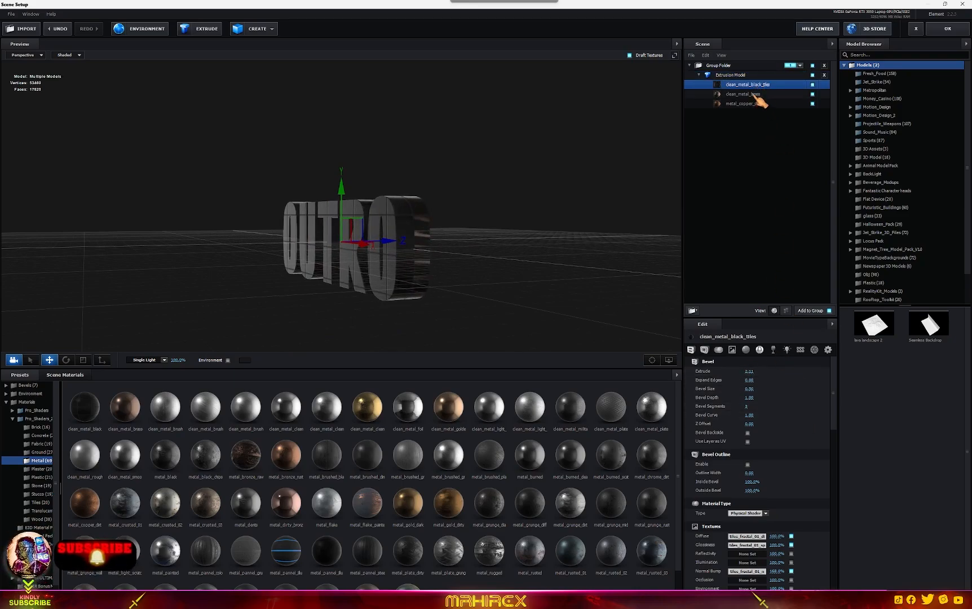
pyautogui.click(742, 94)
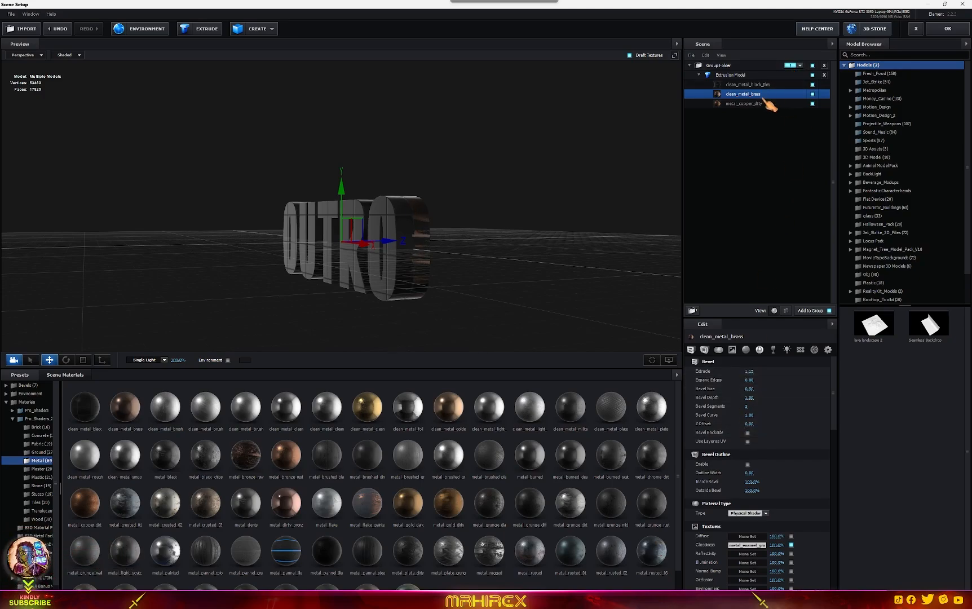
# Swap bevels to metal_rugged and metal_rusted, deepen the extrusion and tint the face's diffuse red.
pyautogui.click(743, 104)
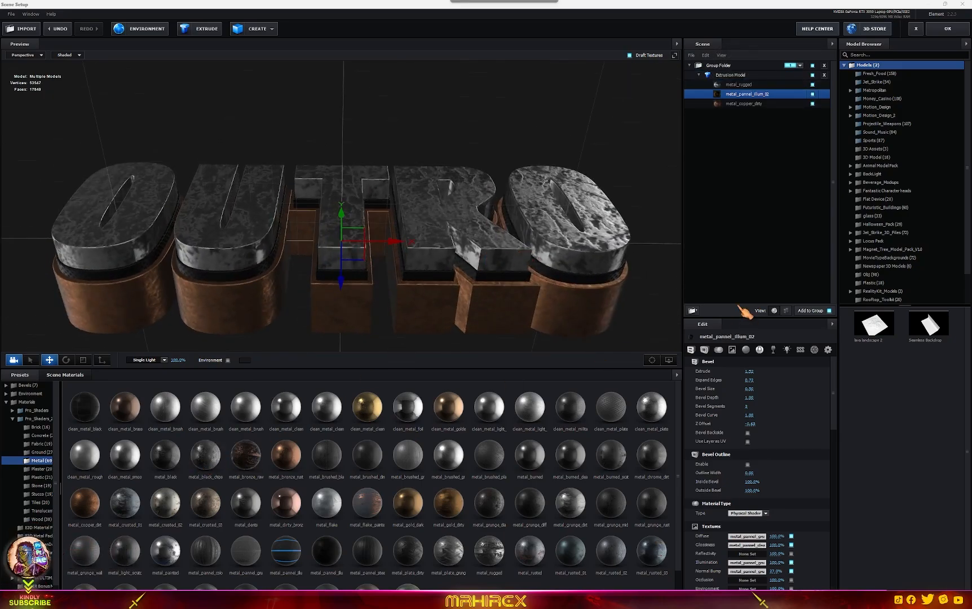
pyautogui.click(737, 84)
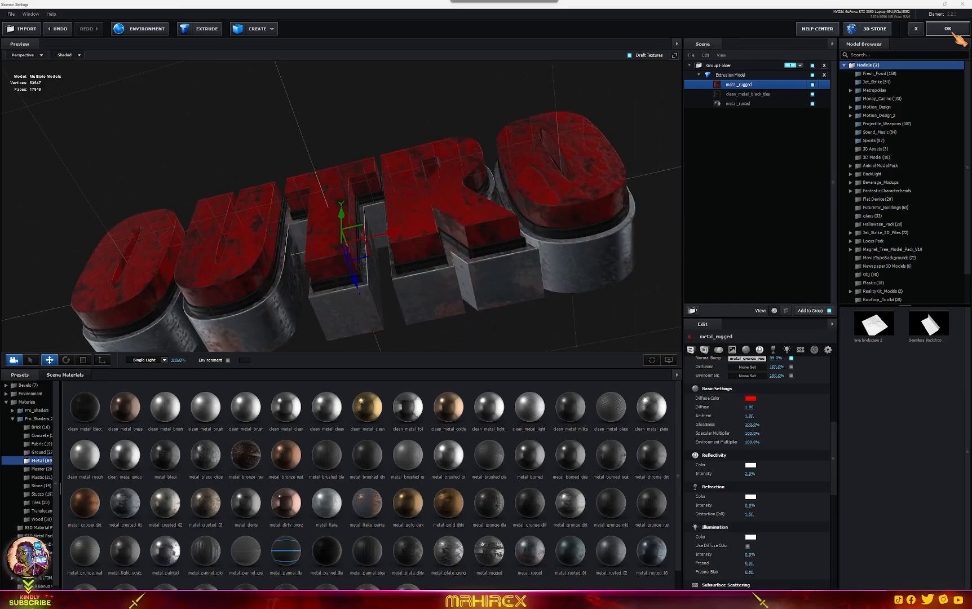
# Accept Scene Setup, select the Element layer and expand Group 1 > Particle Look.
pyautogui.click(947, 29)
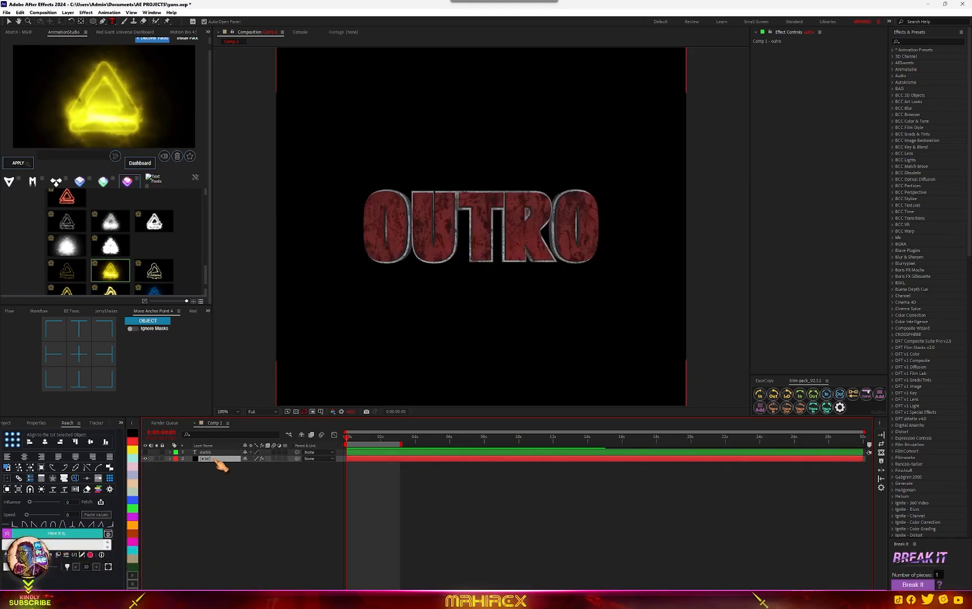
pyautogui.click(204, 459)
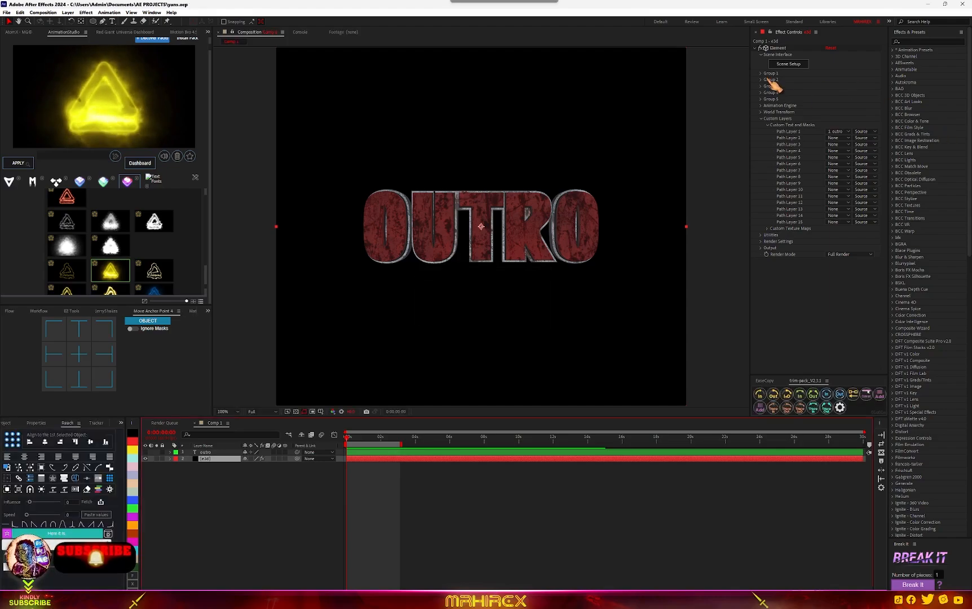
pyautogui.click(761, 73)
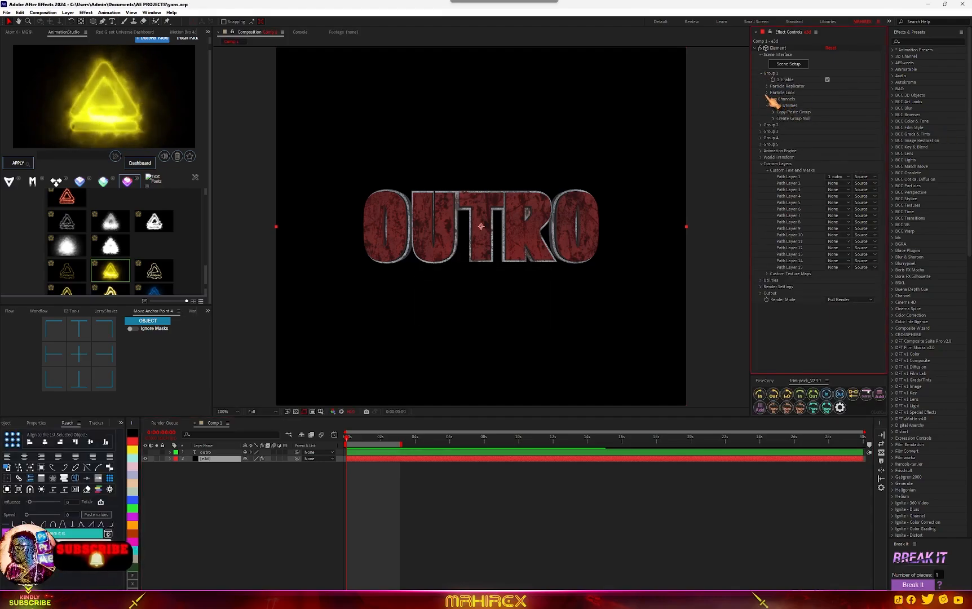
pyautogui.click(768, 93)
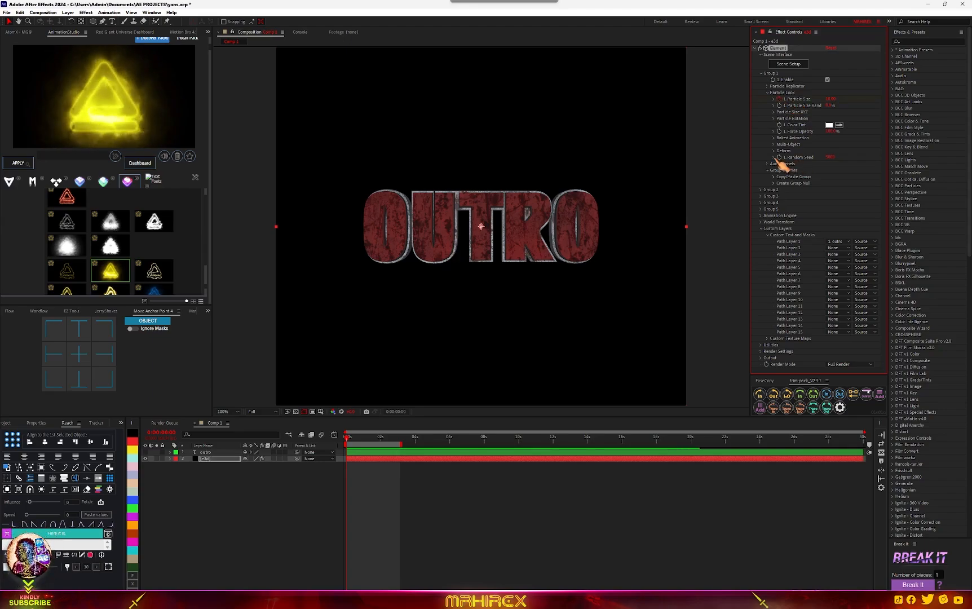
# Keyframe Multi-Object rotation so the tilted OUTRO text turns to face front two seconds later.
pyautogui.click(774, 145)
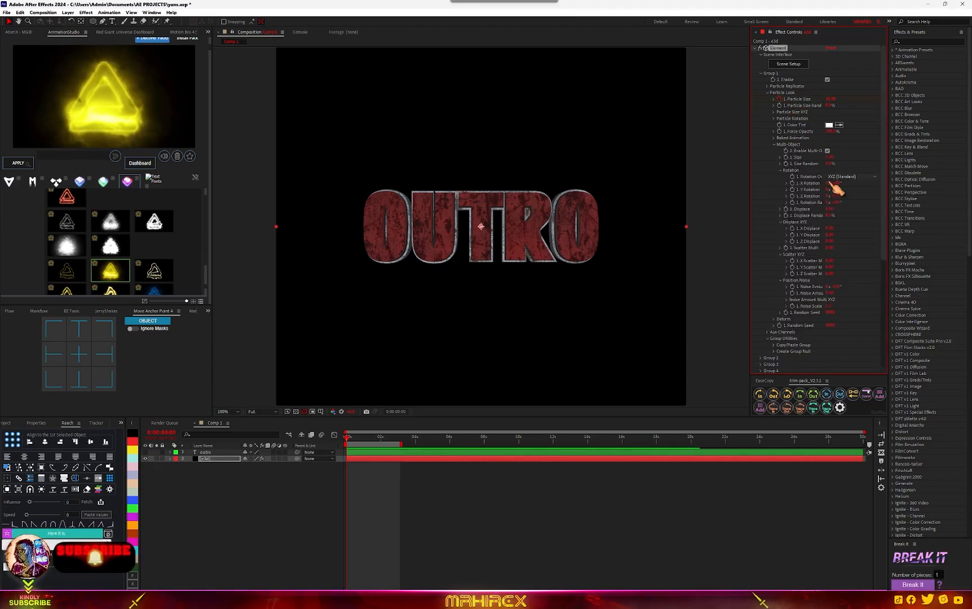
pyautogui.click(176, 458)
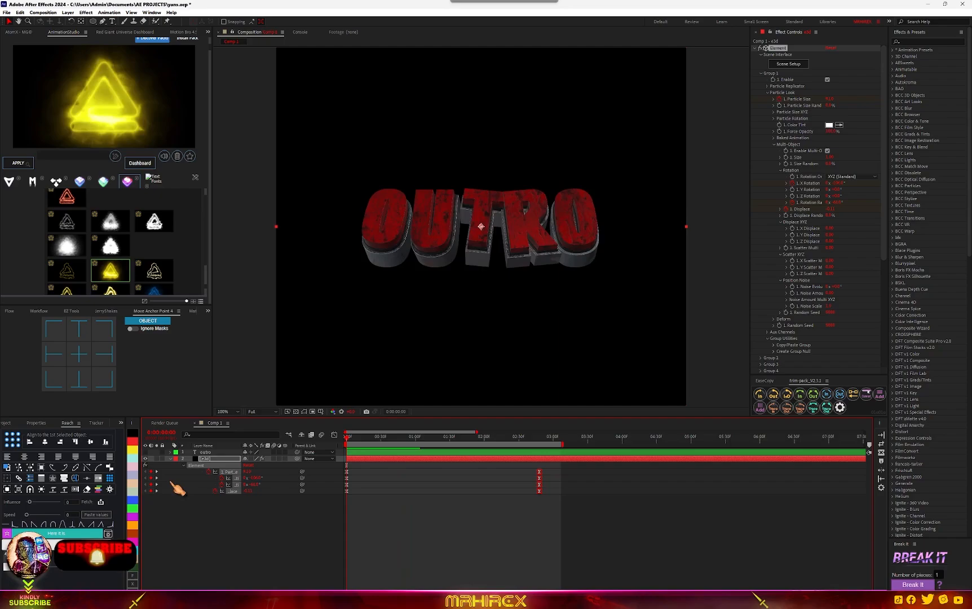
pyautogui.moveTo(596, 539)
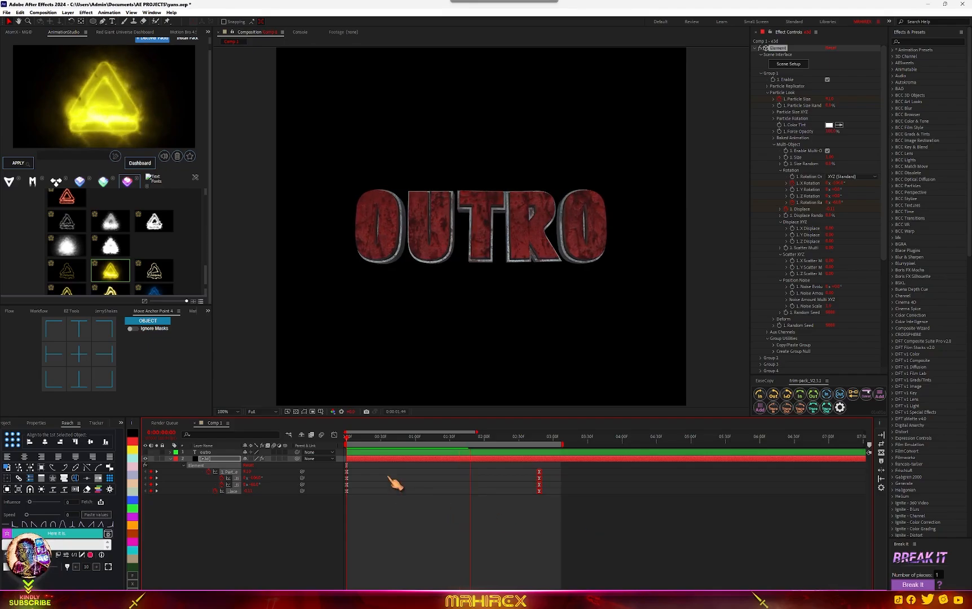
# Expand Render Settings > Lighting on the Element effect to enable Use Comp Lights.
pyautogui.click(347, 436)
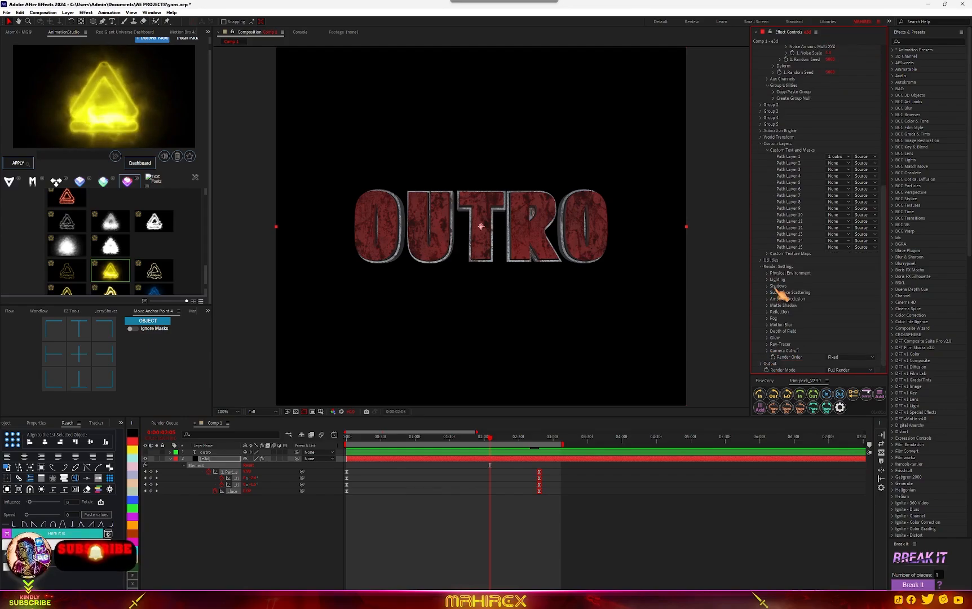
pyautogui.click(769, 278)
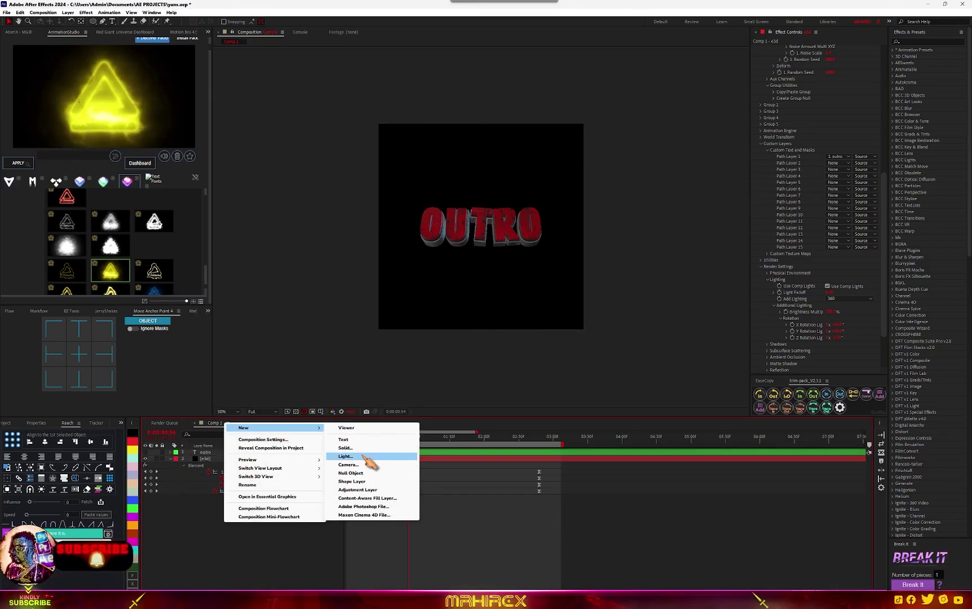
# Add a new spot light layer and set Spot Light 2's colour to red.
pyautogui.click(345, 456)
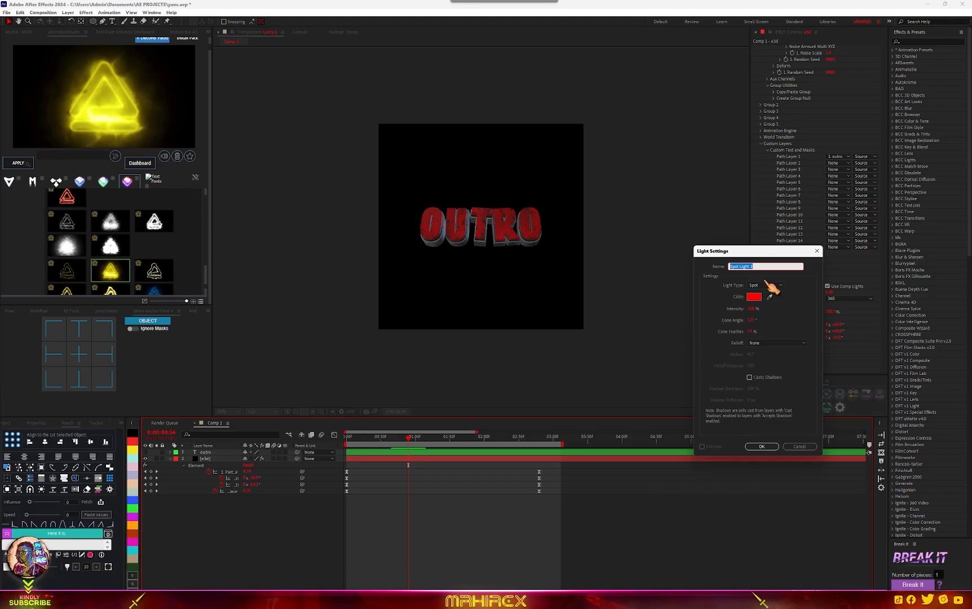
pyautogui.click(761, 447)
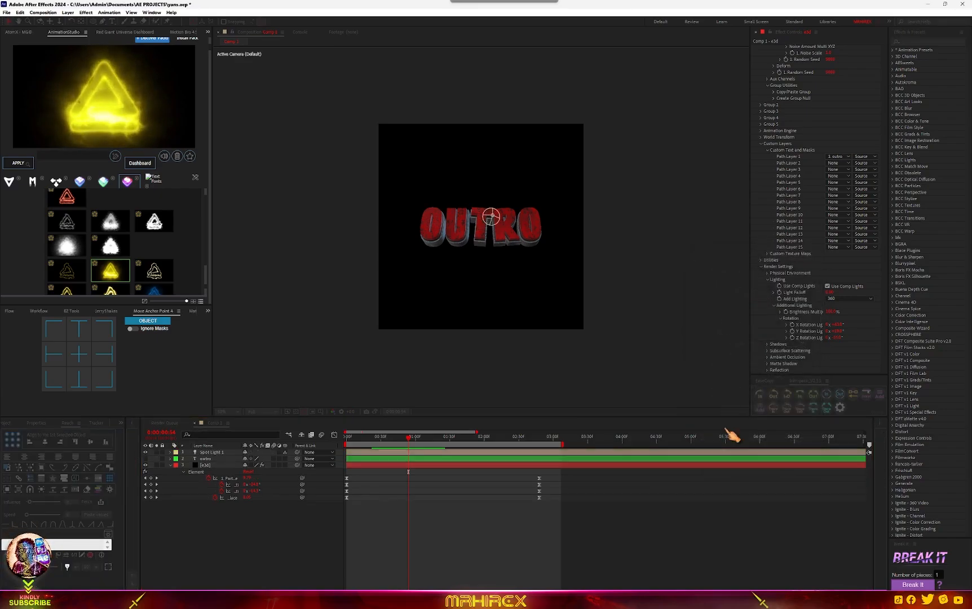
pyautogui.click(211, 451)
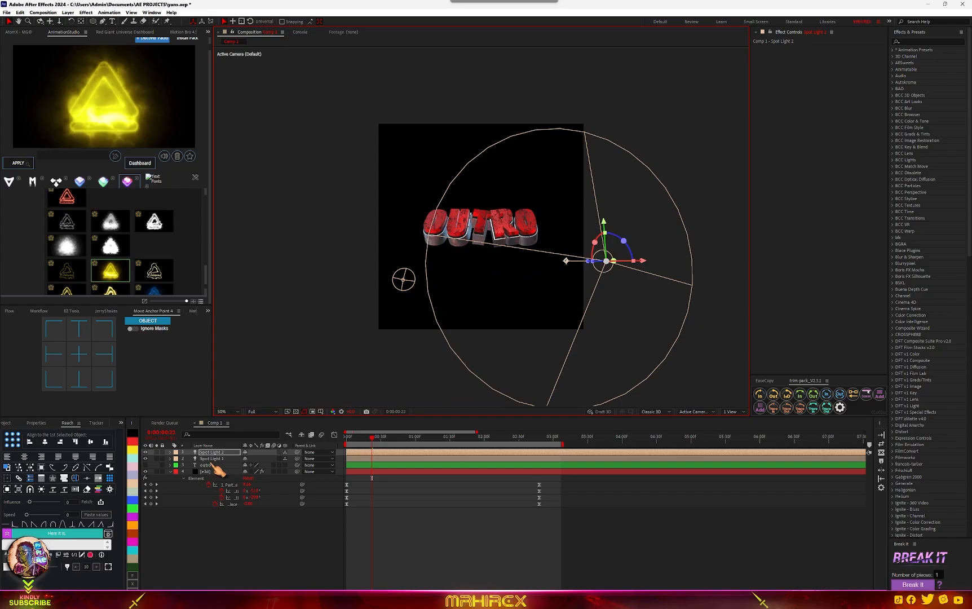
pyautogui.click(753, 296)
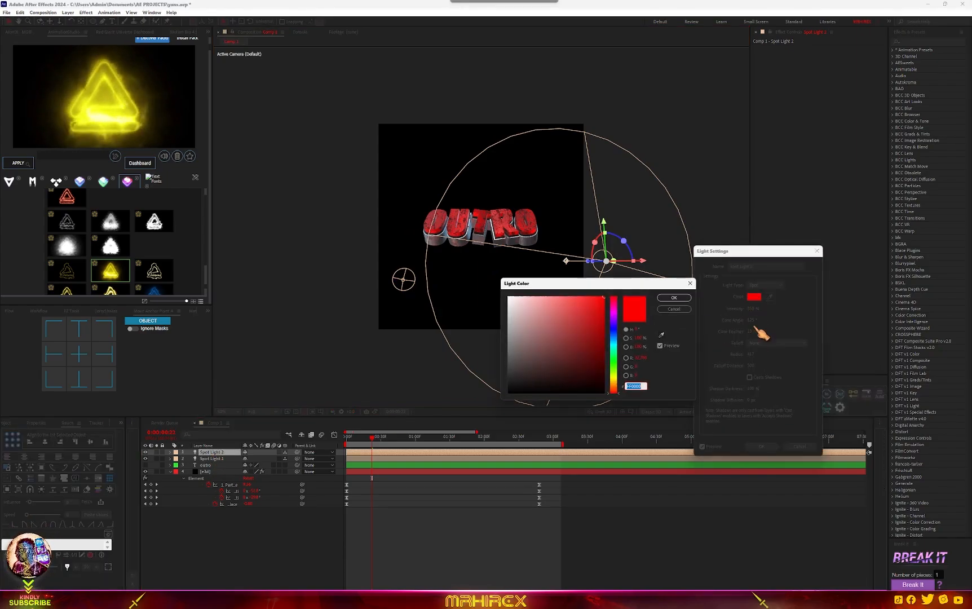
pyautogui.click(601, 357)
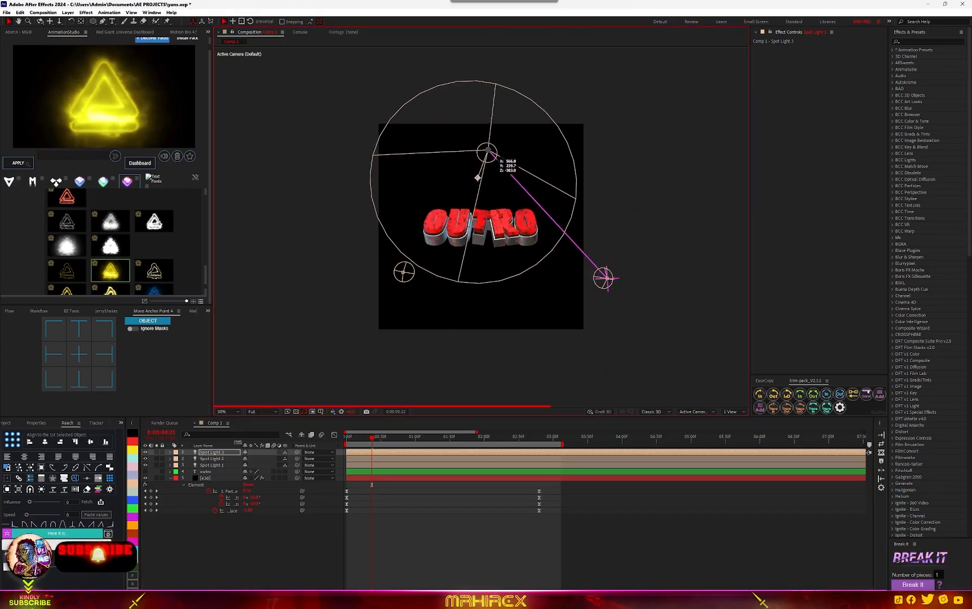
# Give the third spot light above the text a pale warm peach colour.
pyautogui.doubleClick(215, 453)
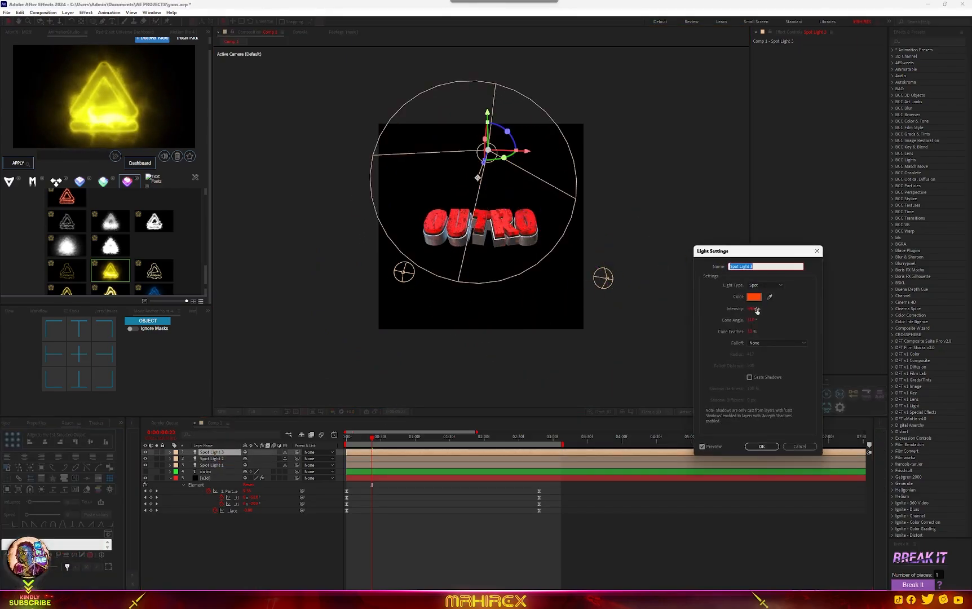
pyautogui.click(754, 297)
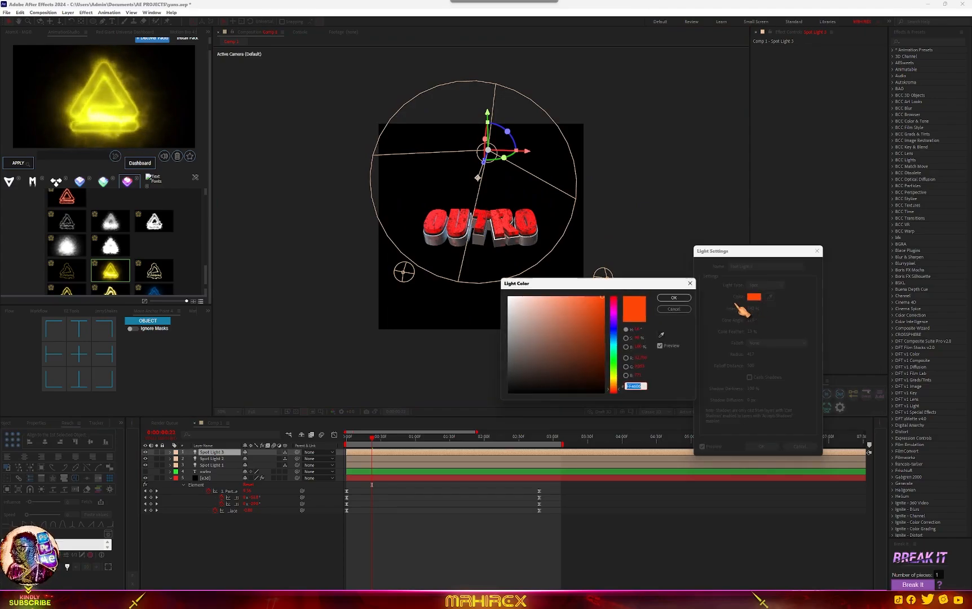
pyautogui.click(526, 294)
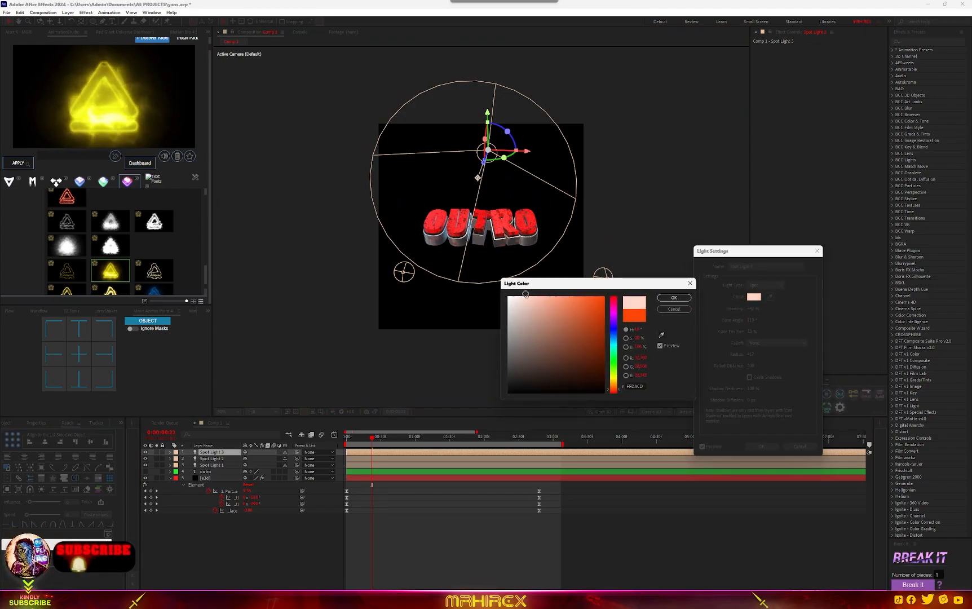
pyautogui.click(673, 297)
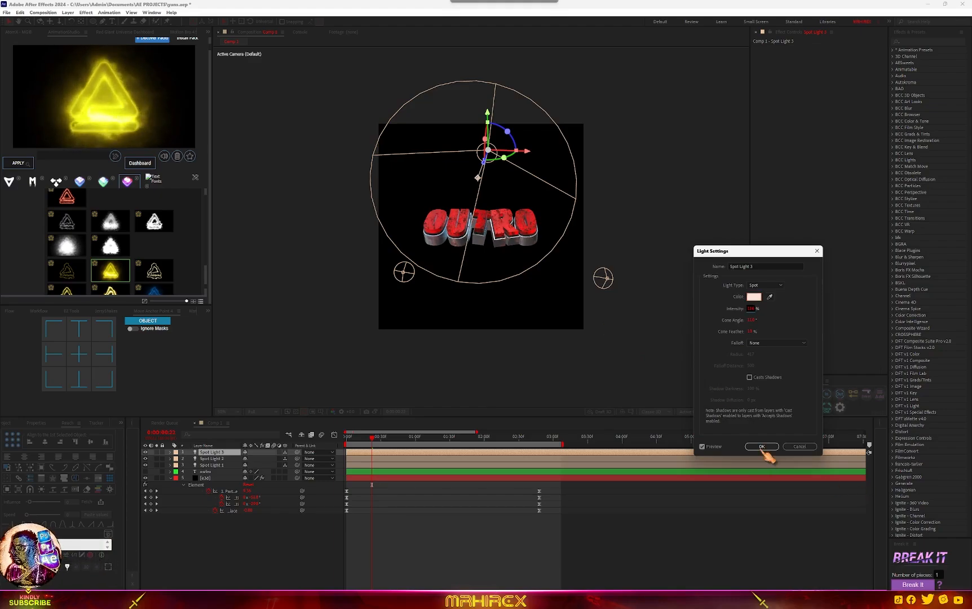
pyautogui.click(761, 447)
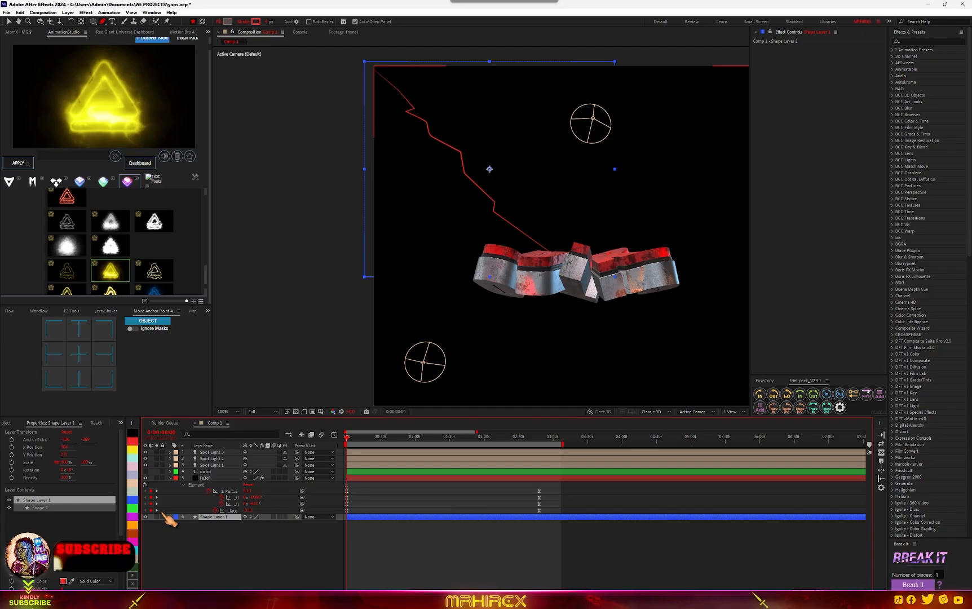
# Add Trim Paths with Start/End keyframes to the bolt layers and enable stroke Taper.
pyautogui.click(288, 524)
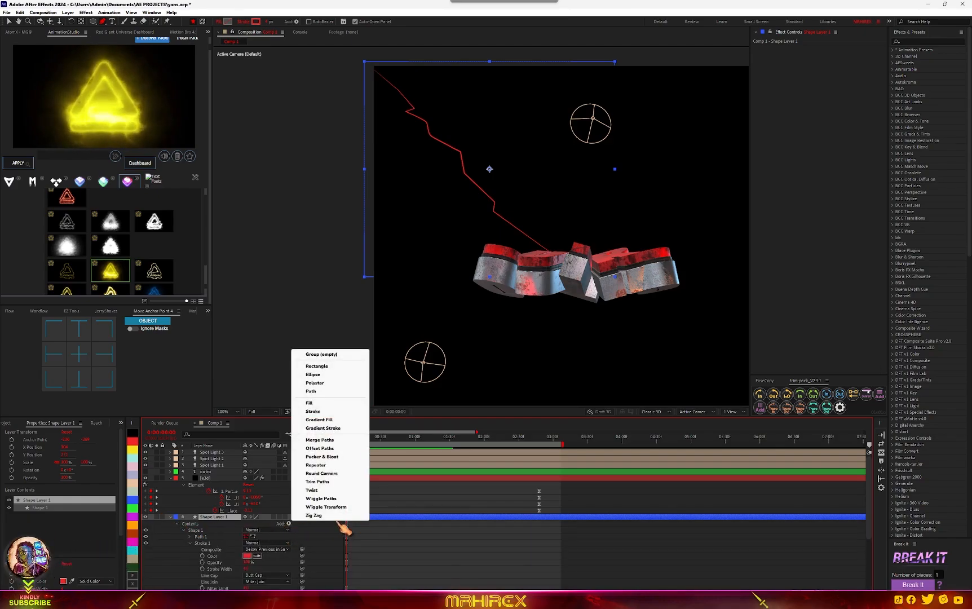
pyautogui.moveTo(312, 489)
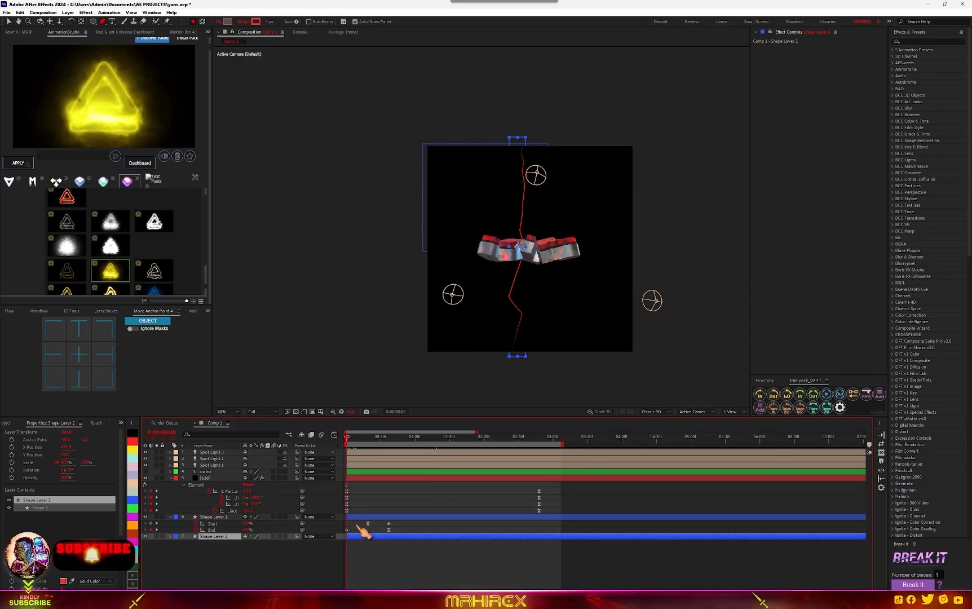
pyautogui.click(216, 516)
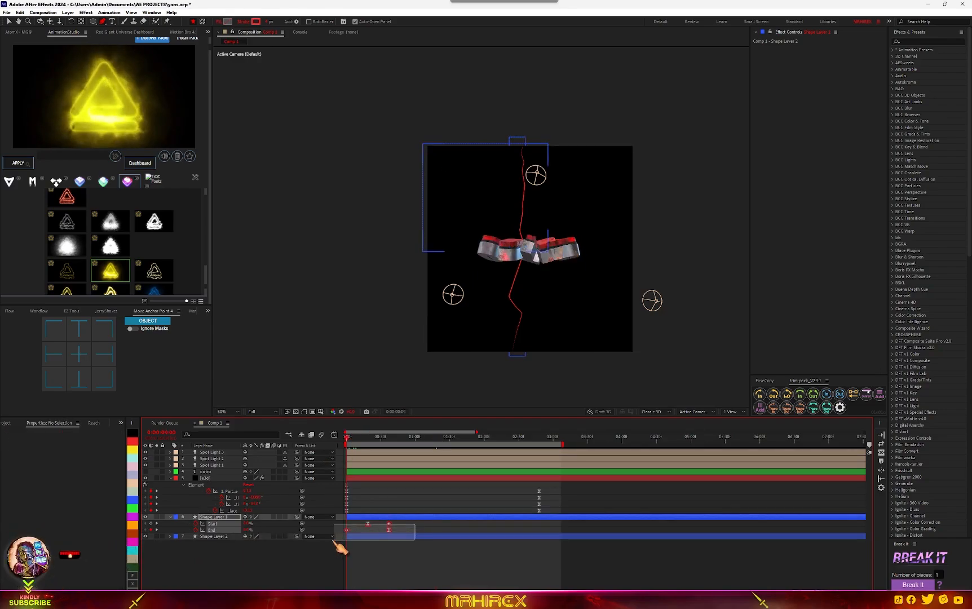
pyautogui.click(218, 516)
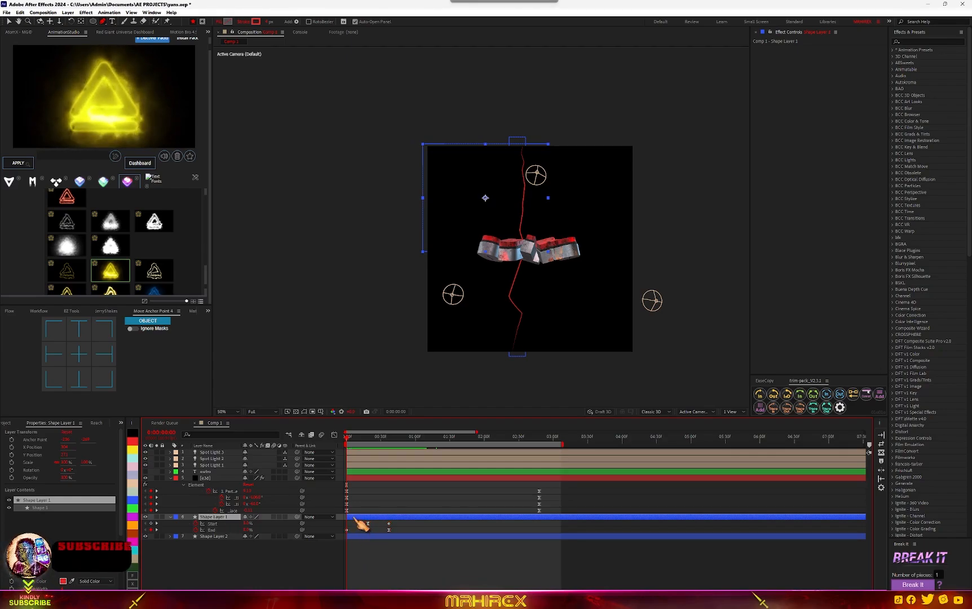
pyautogui.click(219, 536)
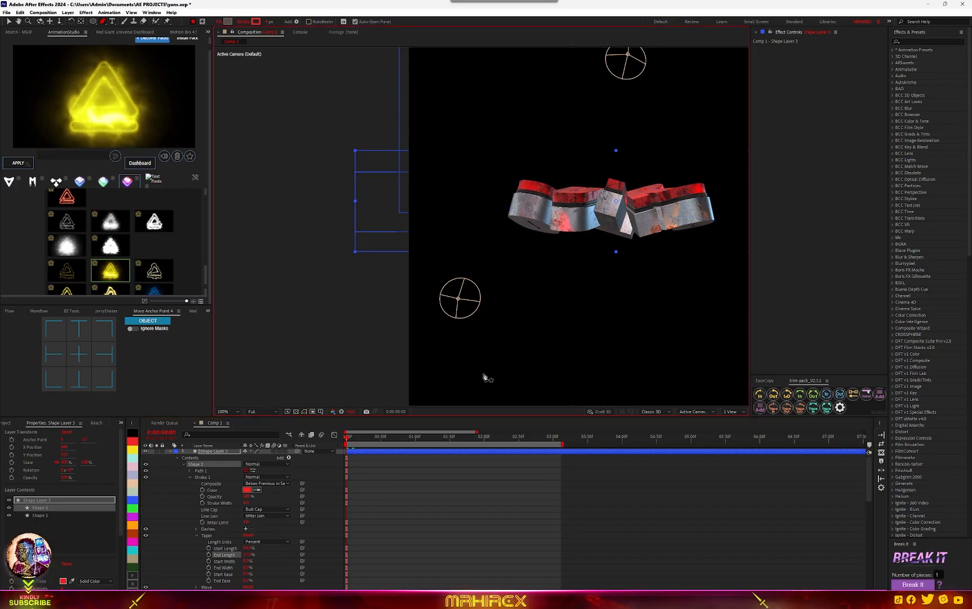
pyautogui.scroll(-3)
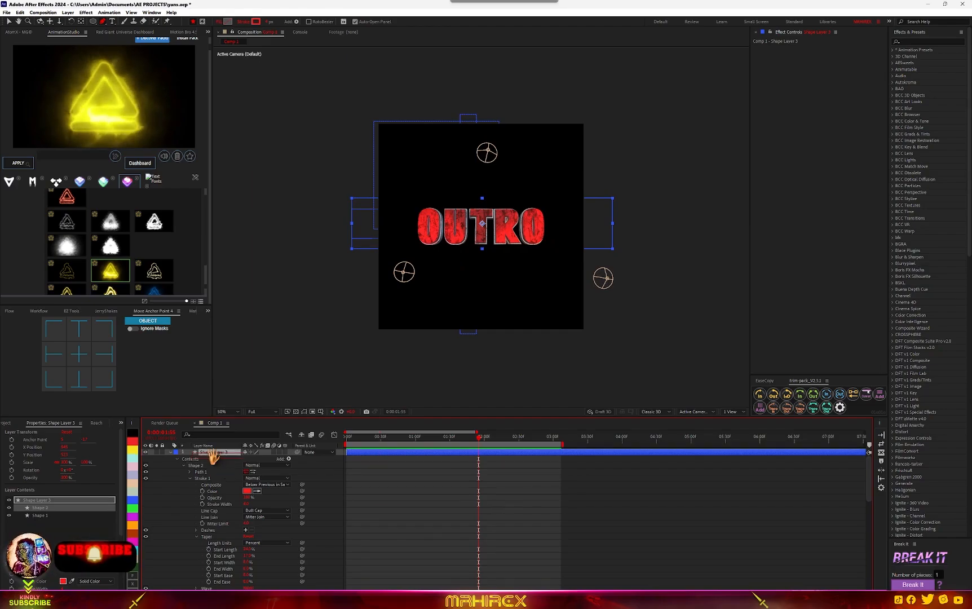
# Pre-compose the lightning layers into one red-glowing Screen-blended layer and move the Element end keyframes later.
pyautogui.click(216, 451)
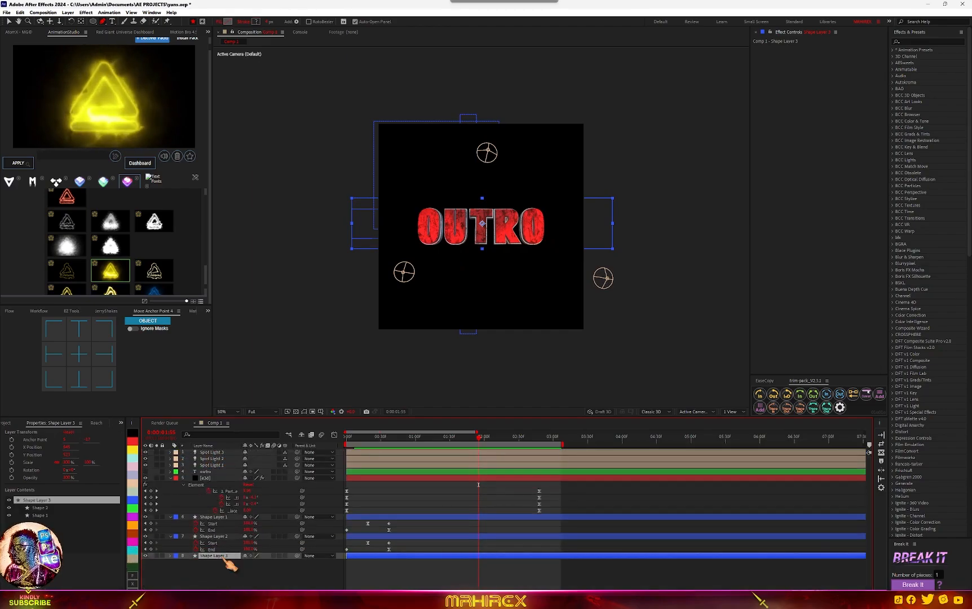
pyautogui.rightClick(216, 554)
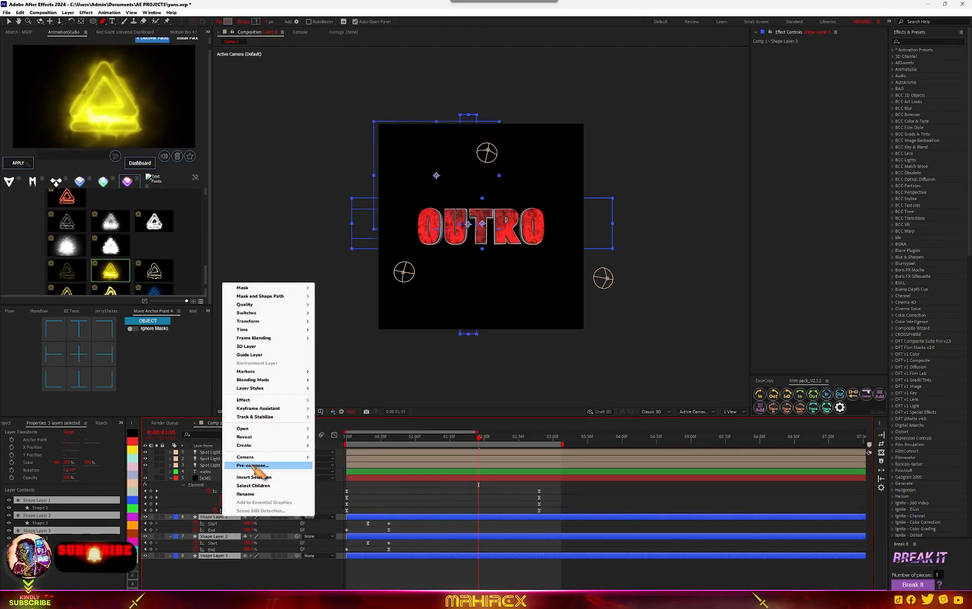
pyautogui.click(252, 466)
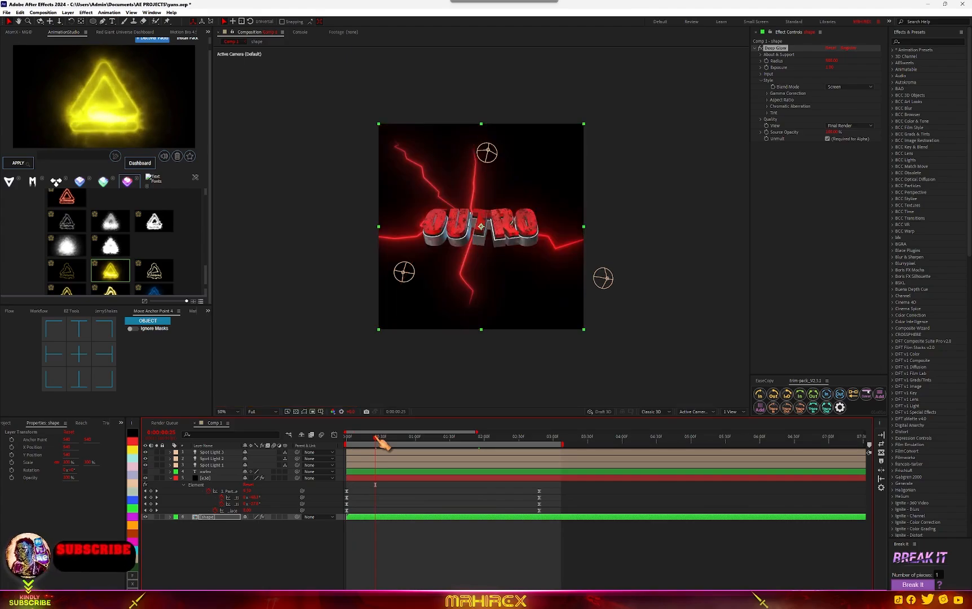
pyautogui.click(227, 411)
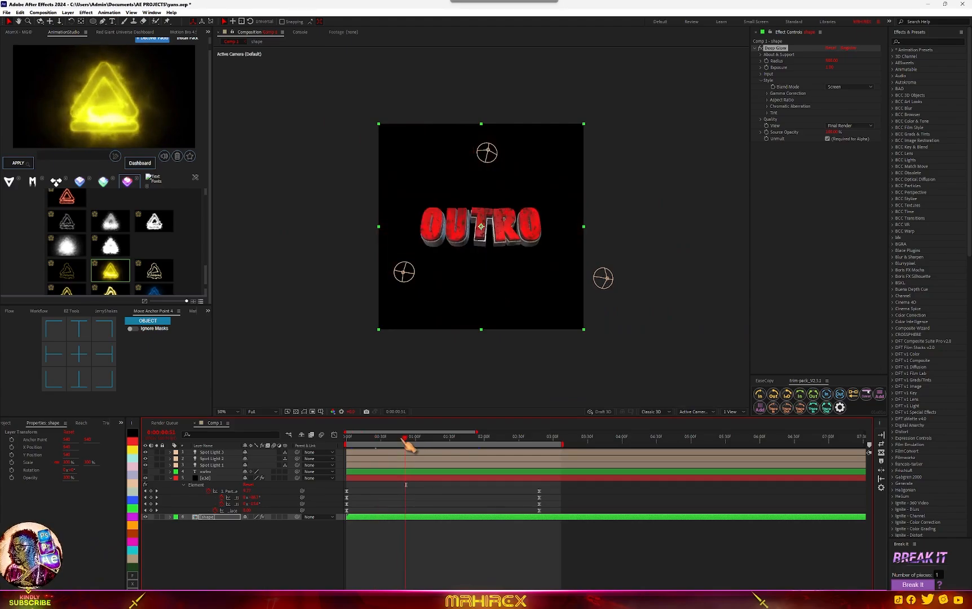
pyautogui.click(205, 478)
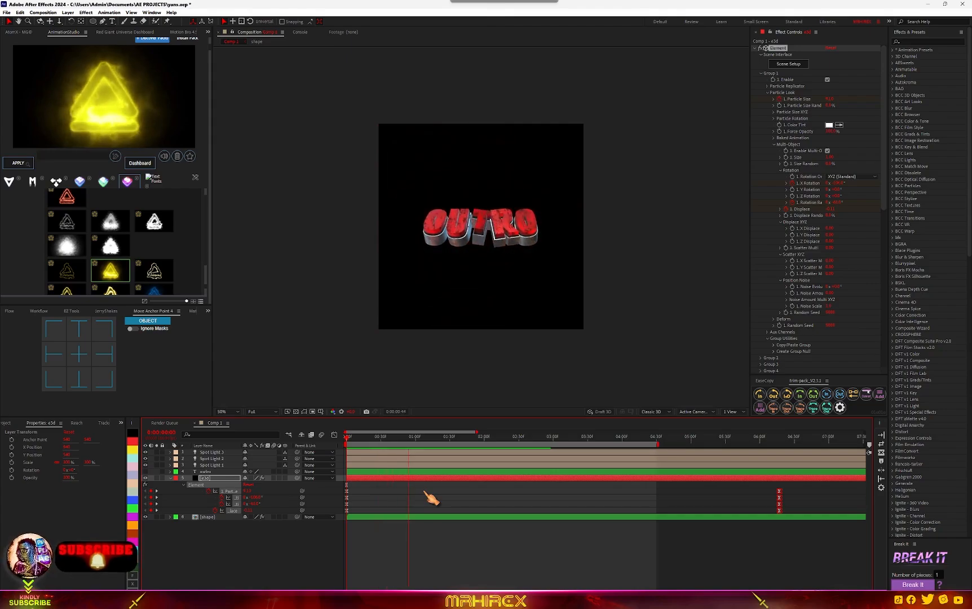
# Add the storm footage beneath the text and set its Tritone midtones to red.
pyautogui.click(363, 437)
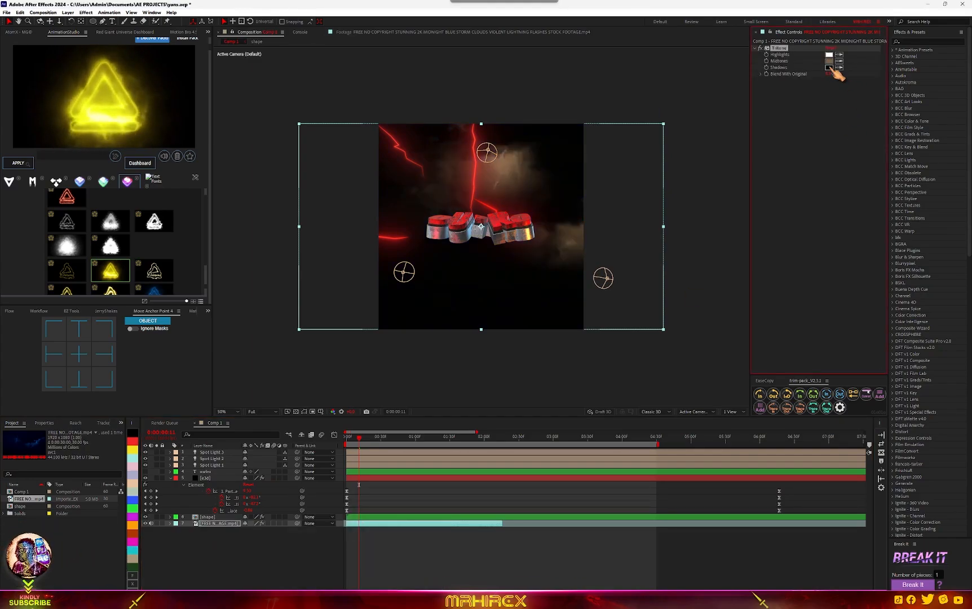
pyautogui.click(828, 60)
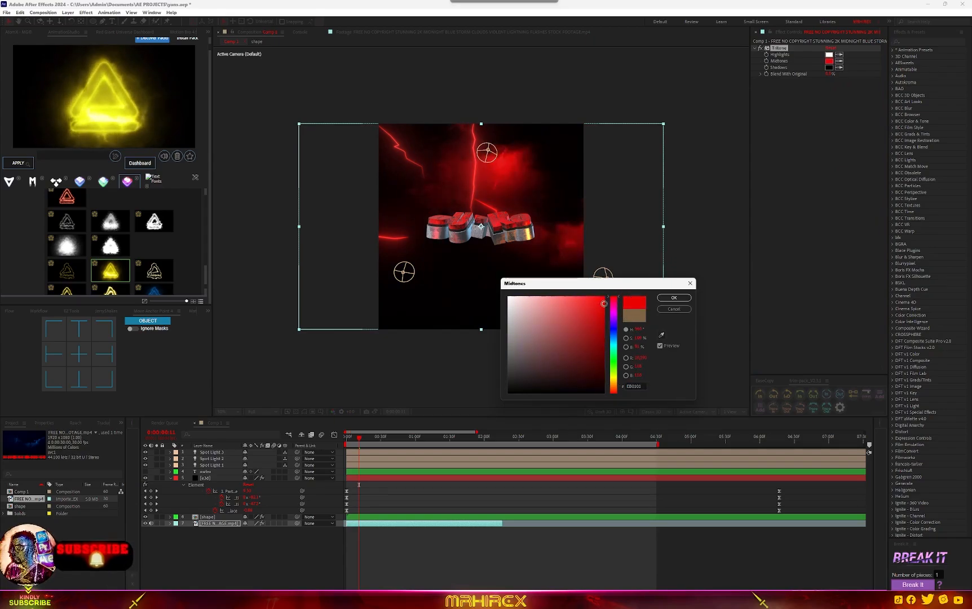
pyautogui.click(673, 298)
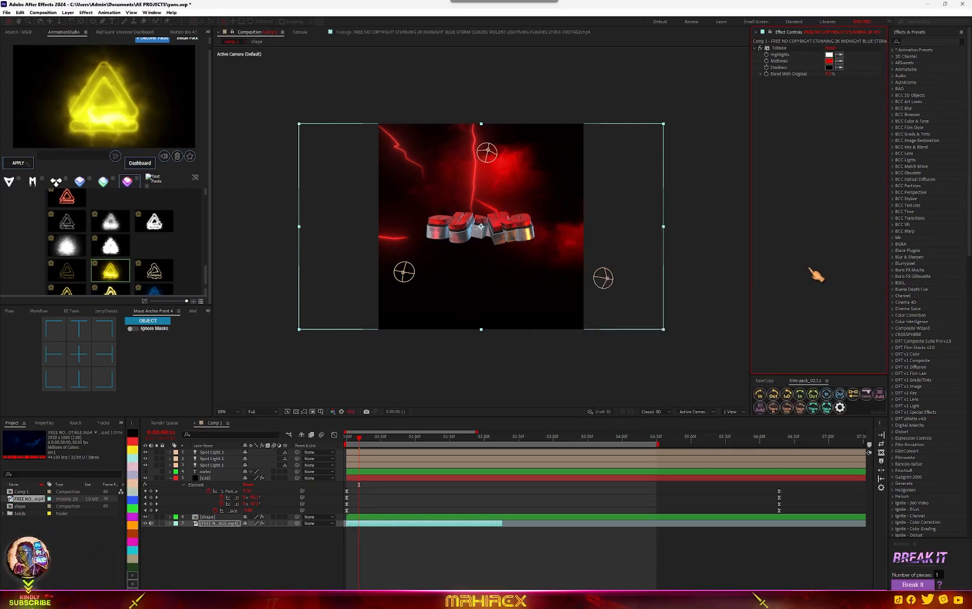
pyautogui.write('cu')
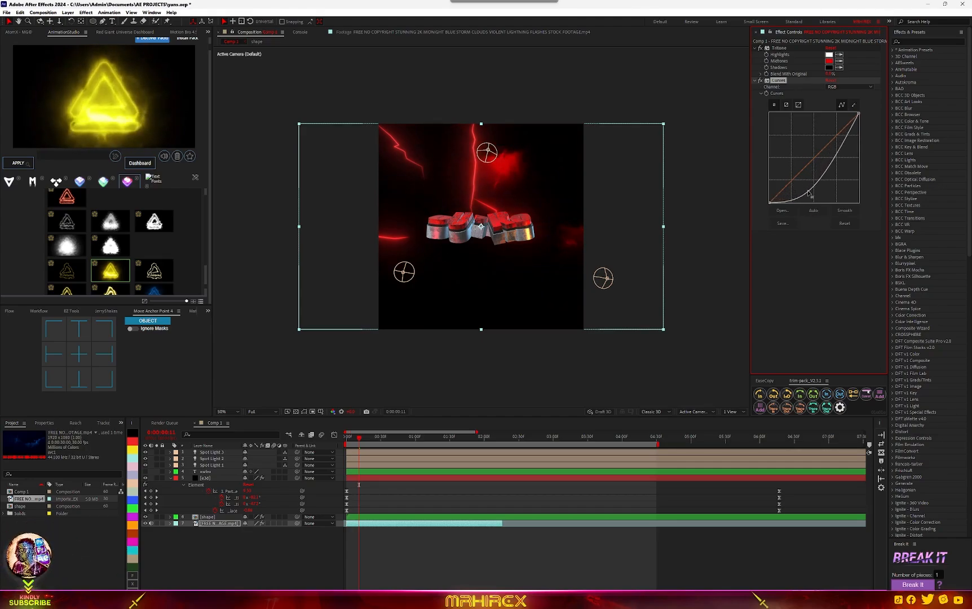
# Apply Curves twice to the footage, bending the RGB curves down, and preview the result.
pyautogui.click(813, 210)
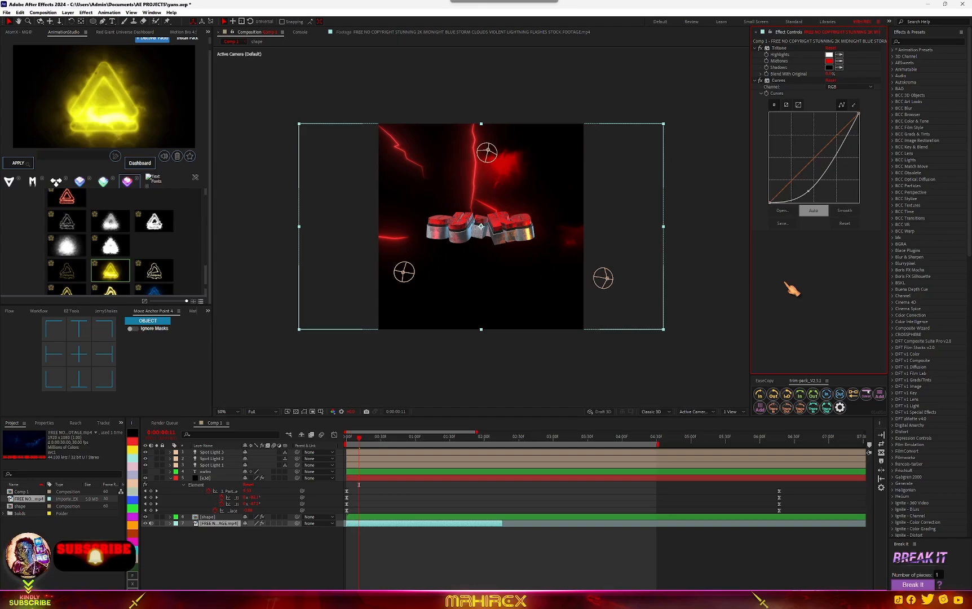
pyautogui.write('cu')
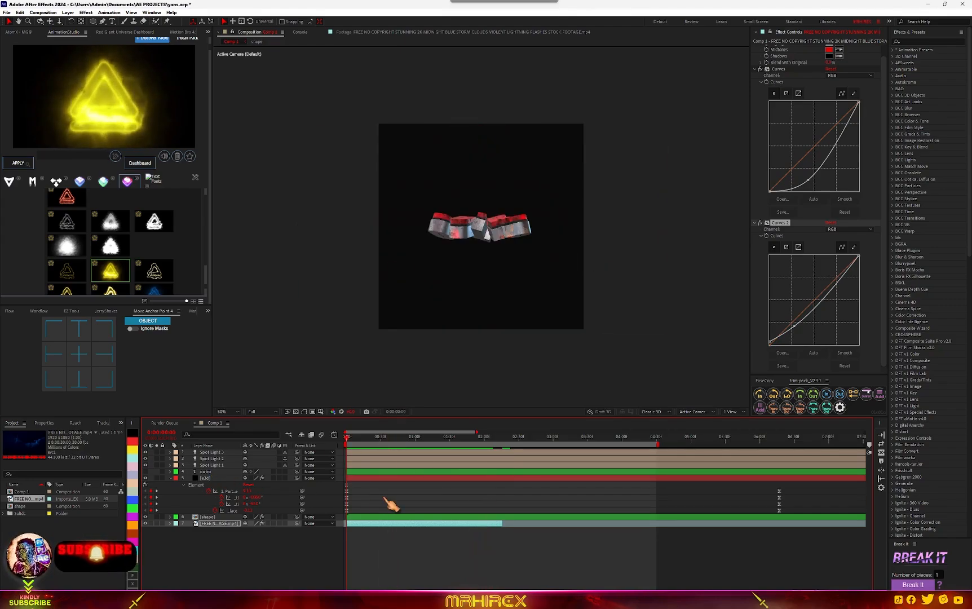
pyautogui.click(447, 436)
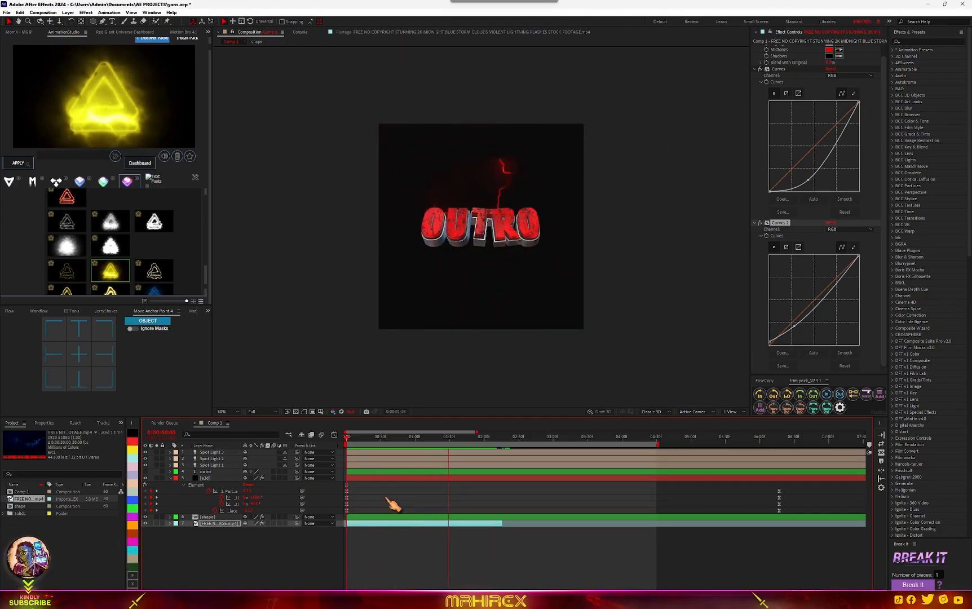